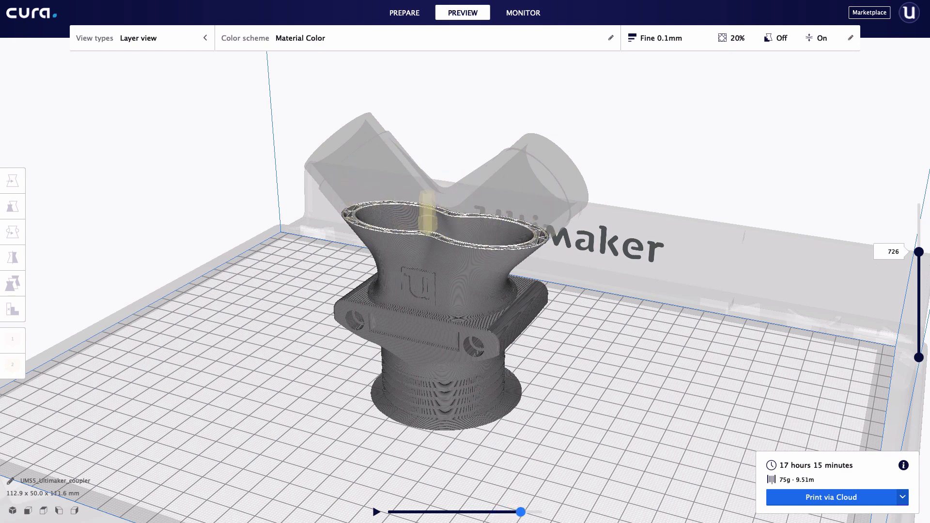
- Leave the layer preview and return to the PREPARE stage for the coupler
left_click(404, 12)
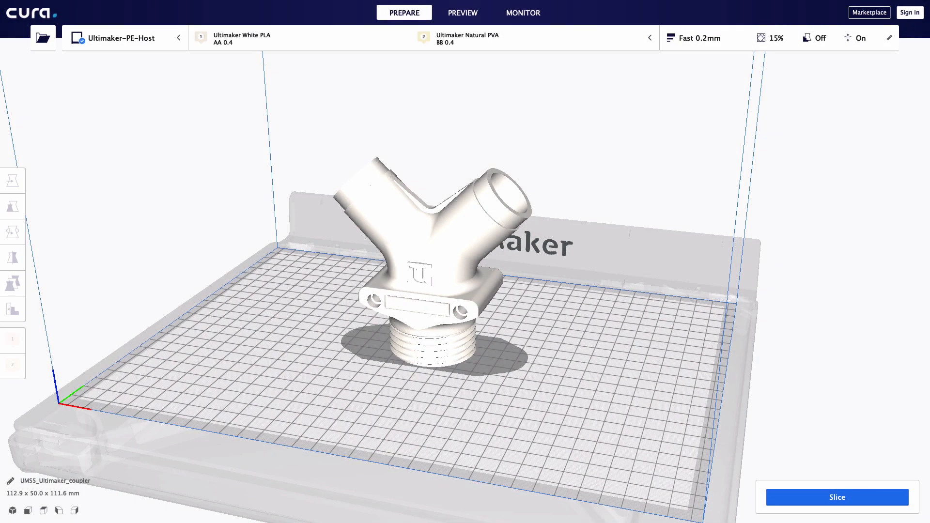
- Sign in to an Ultimaker account from the top-right Ultimaker Cloud panel
left_click(909, 11)
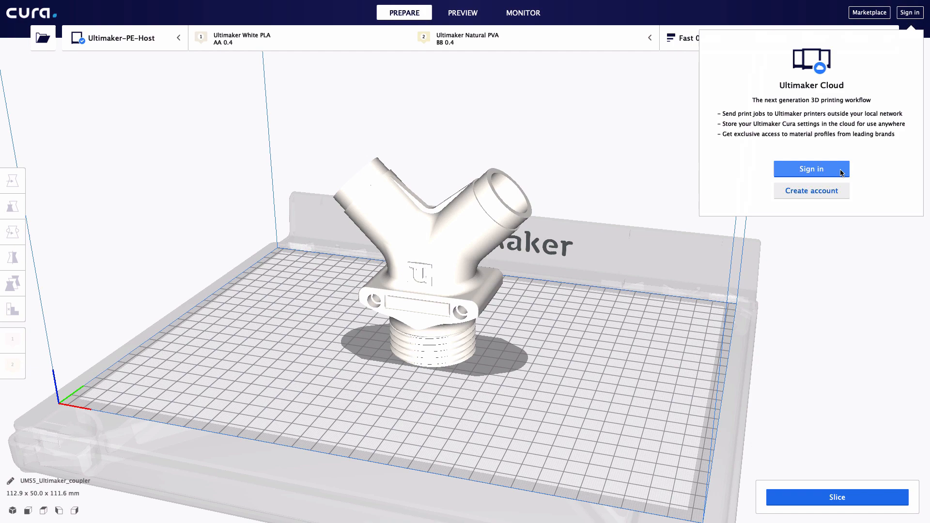
left_click(811, 170)
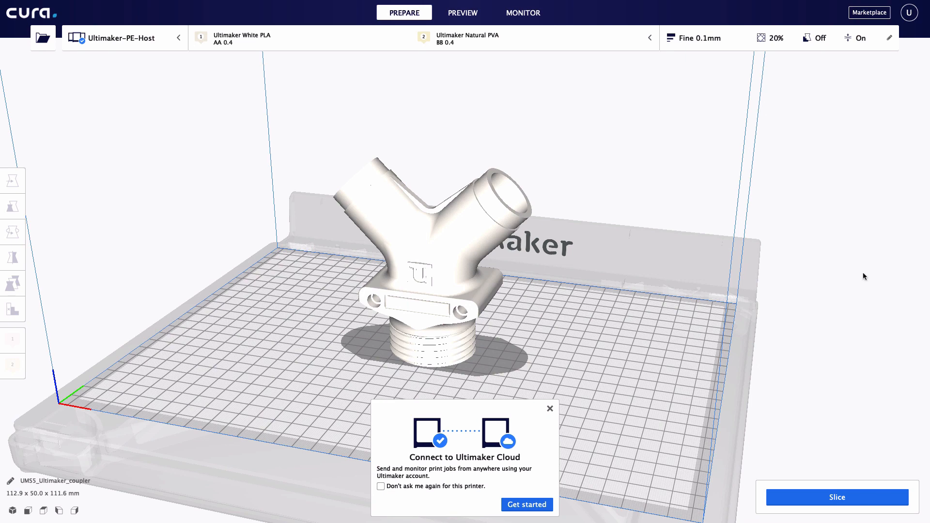
mouse_move(547, 505)
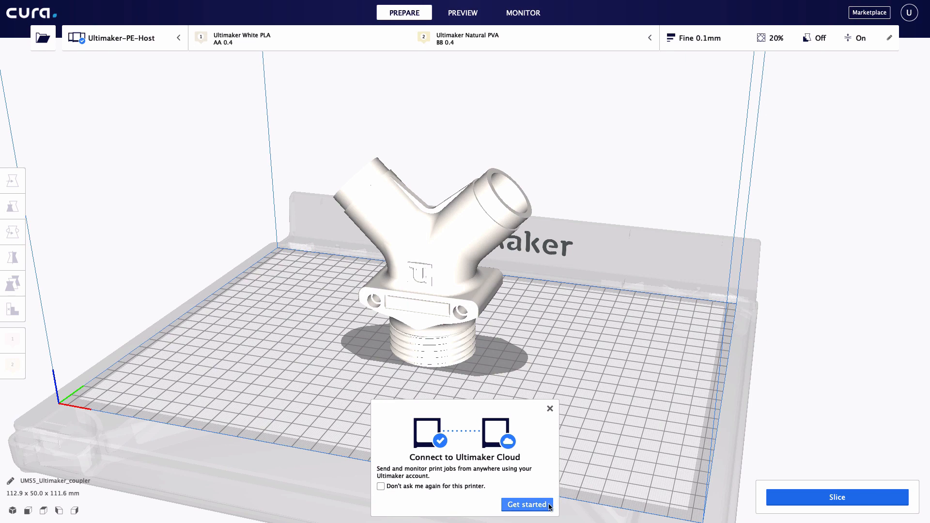
- Start the Connect to Ultimaker Cloud setup and continue past the sign-in page
left_click(526, 504)
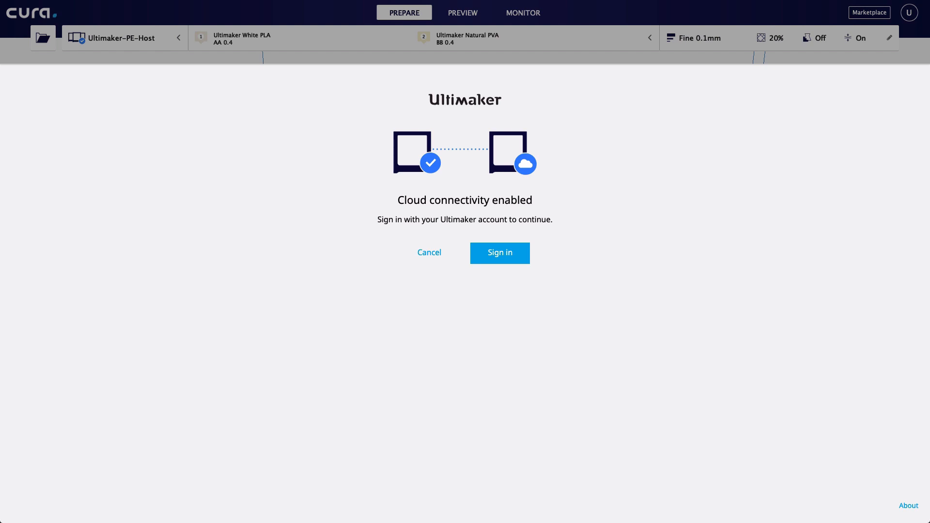
left_click(500, 253)
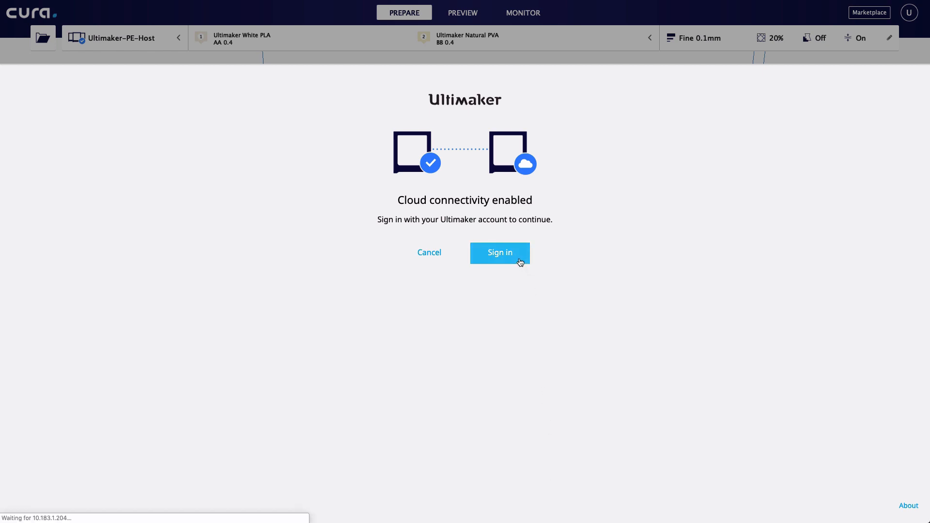
left_click(499, 253)
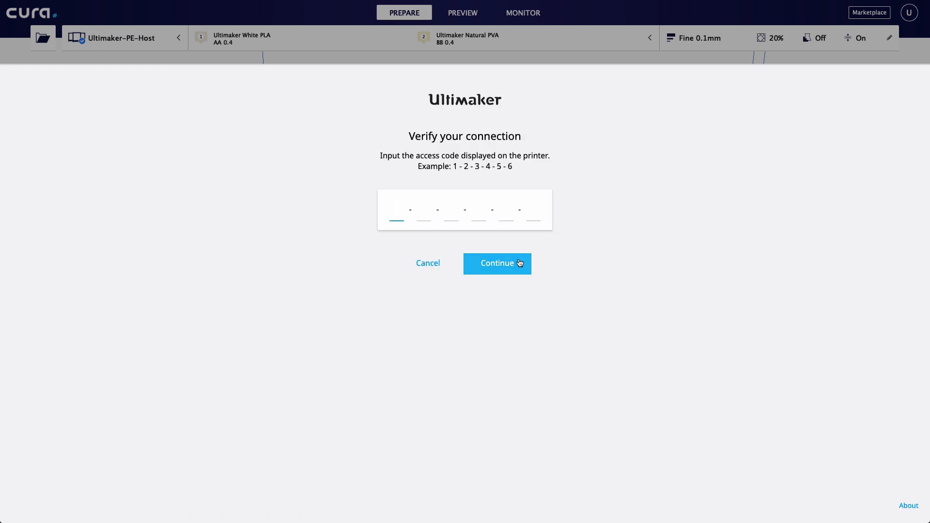
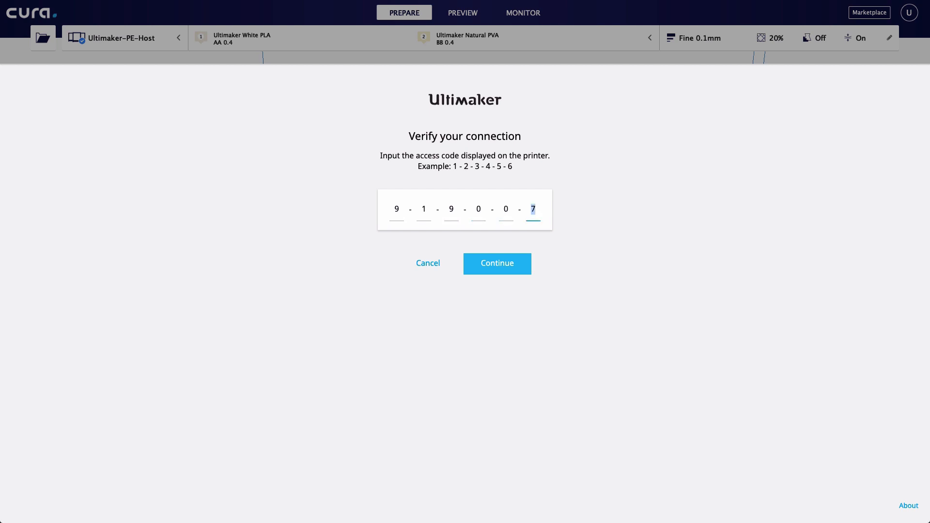
left_click(497, 263)
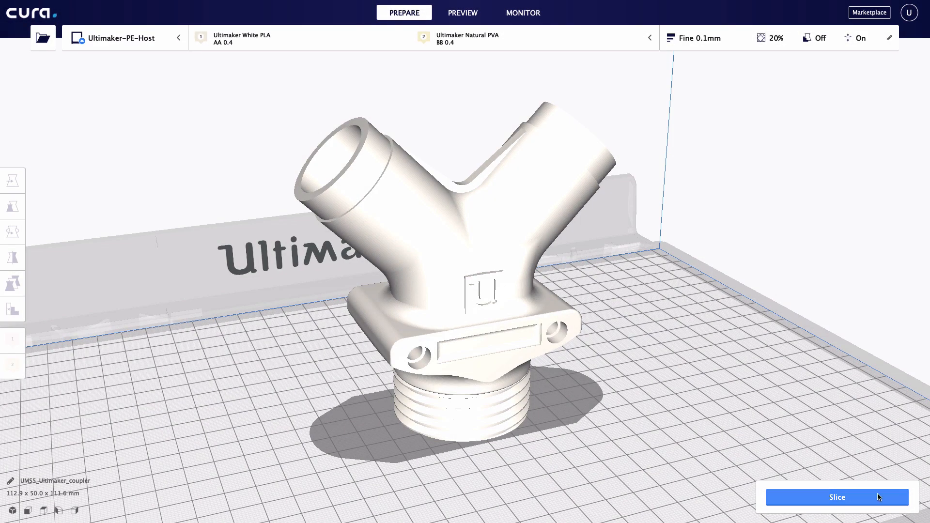
- Slice the coupler (17 h 15 min, 75 g), send it to the cloud printer, and view Monitor
left_click(837, 497)
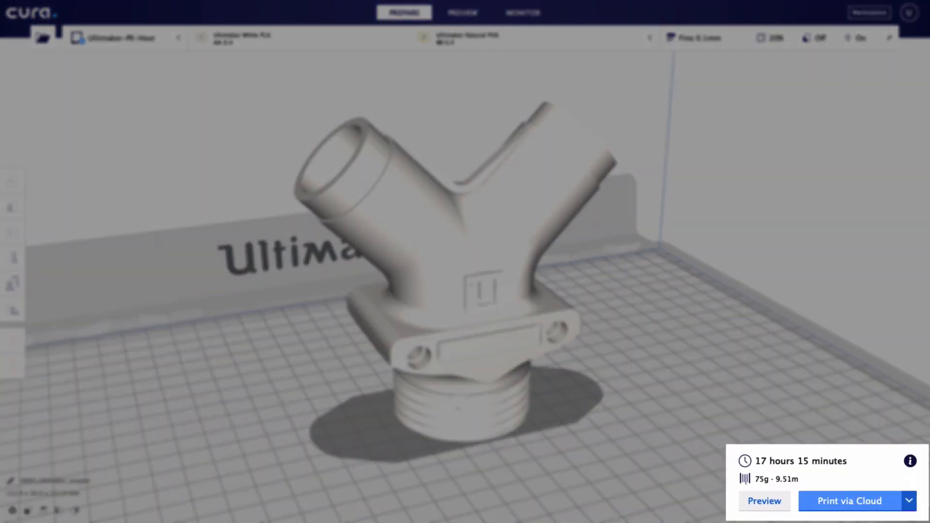
left_click(849, 501)
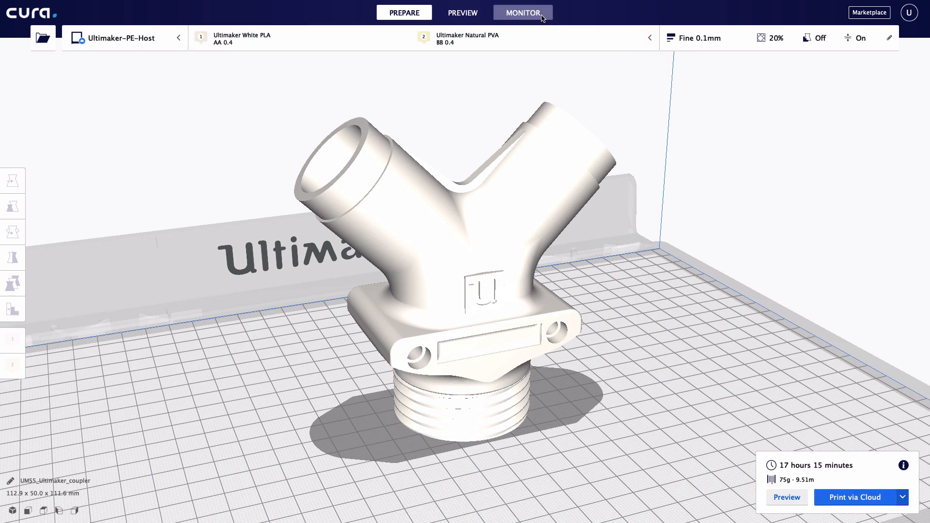
left_click(523, 12)
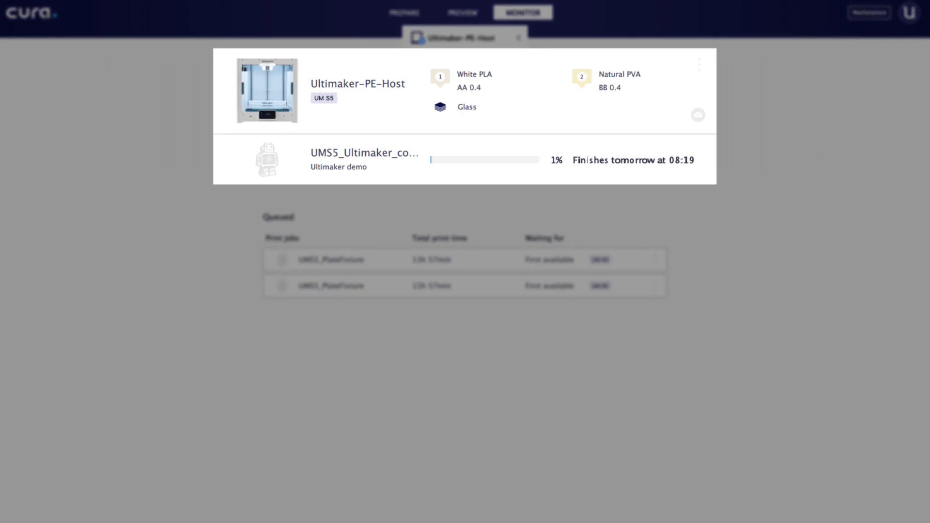